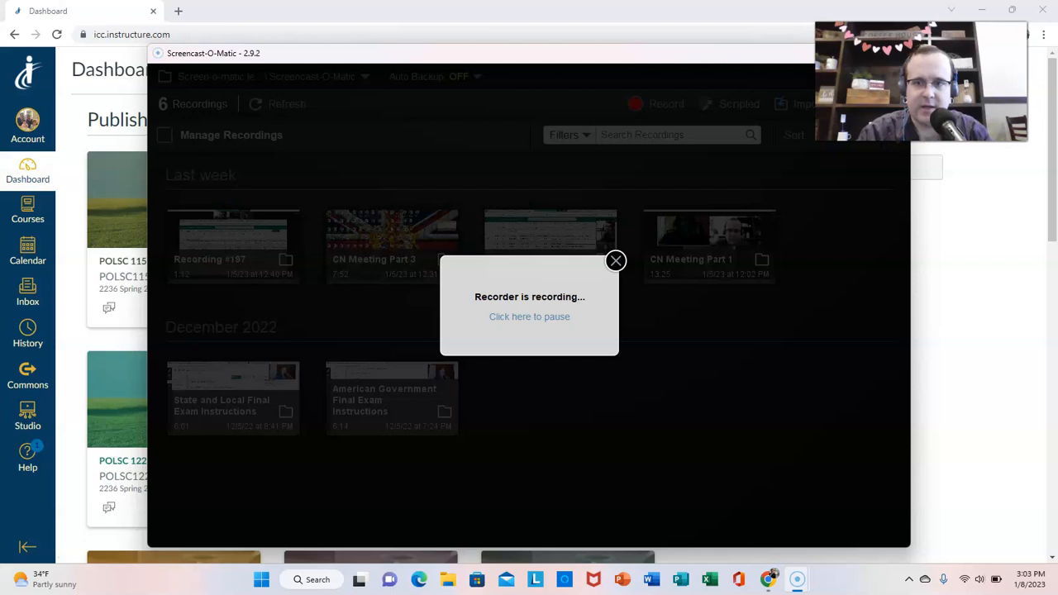
# - Open the POLSC 122 - 1583 course card from the Dashboard and view its Home page
pyautogui.click(616, 261)
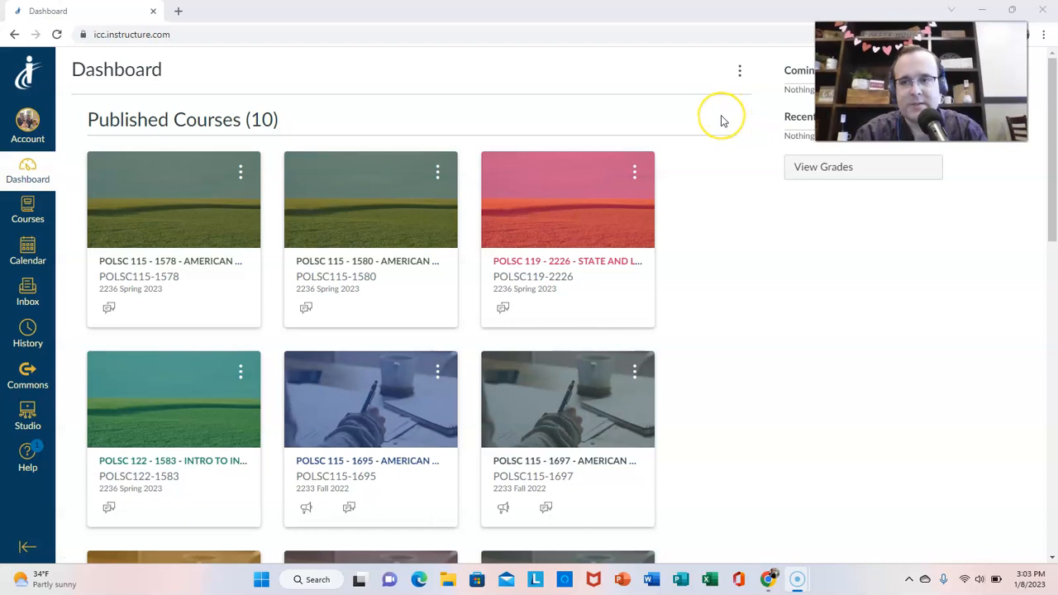
pyautogui.moveTo(260, 467)
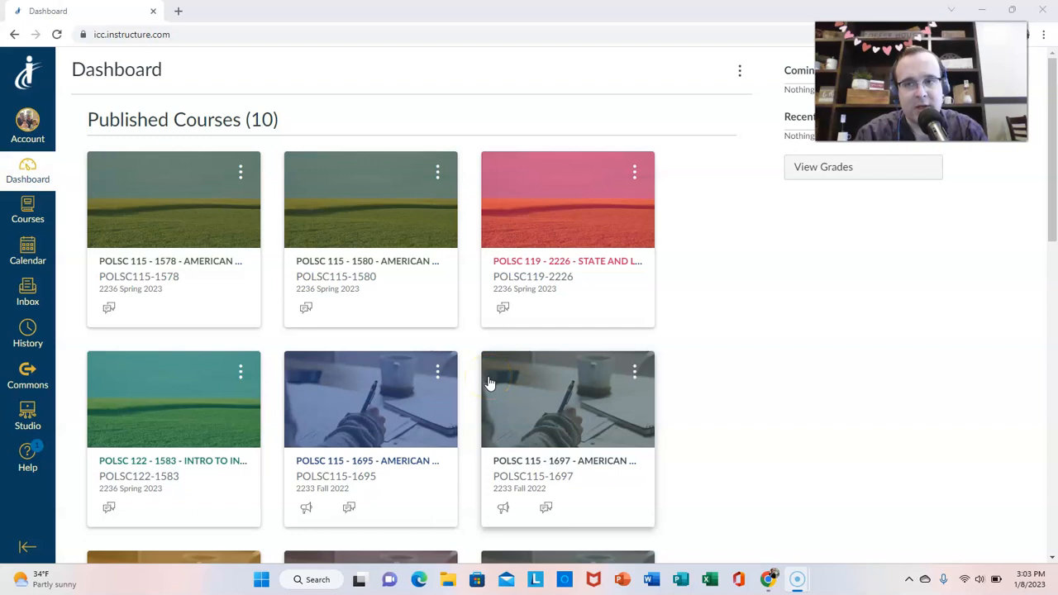
pyautogui.moveTo(342, 377)
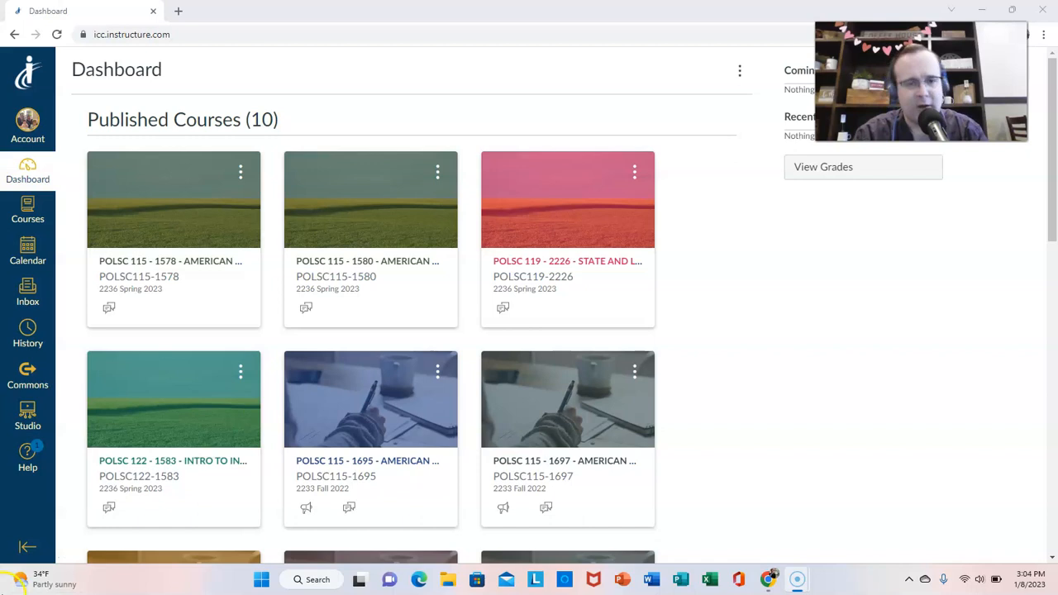
pyautogui.scroll(-3)
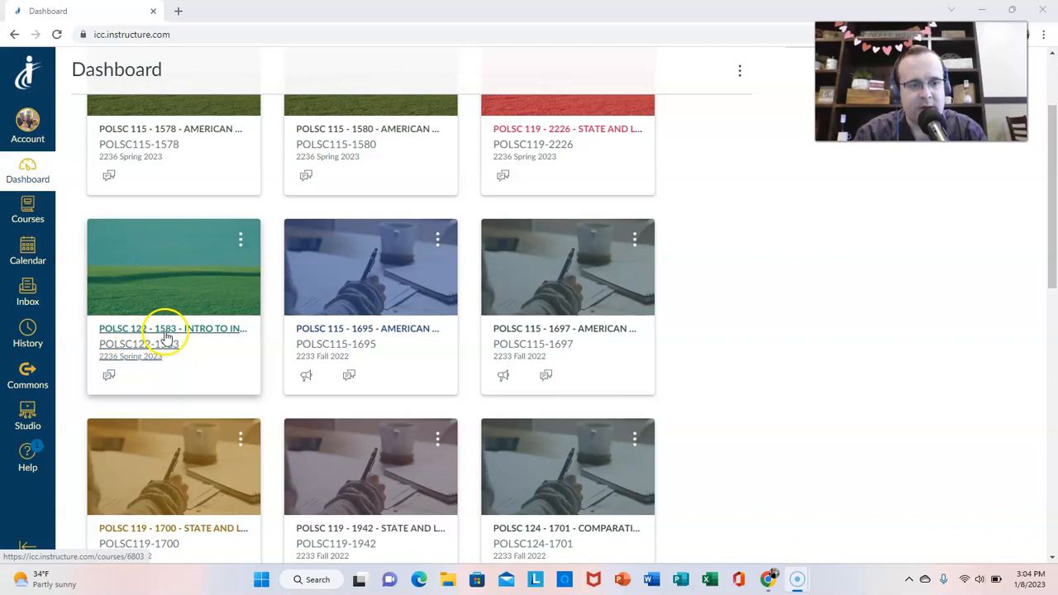
pyautogui.click(165, 328)
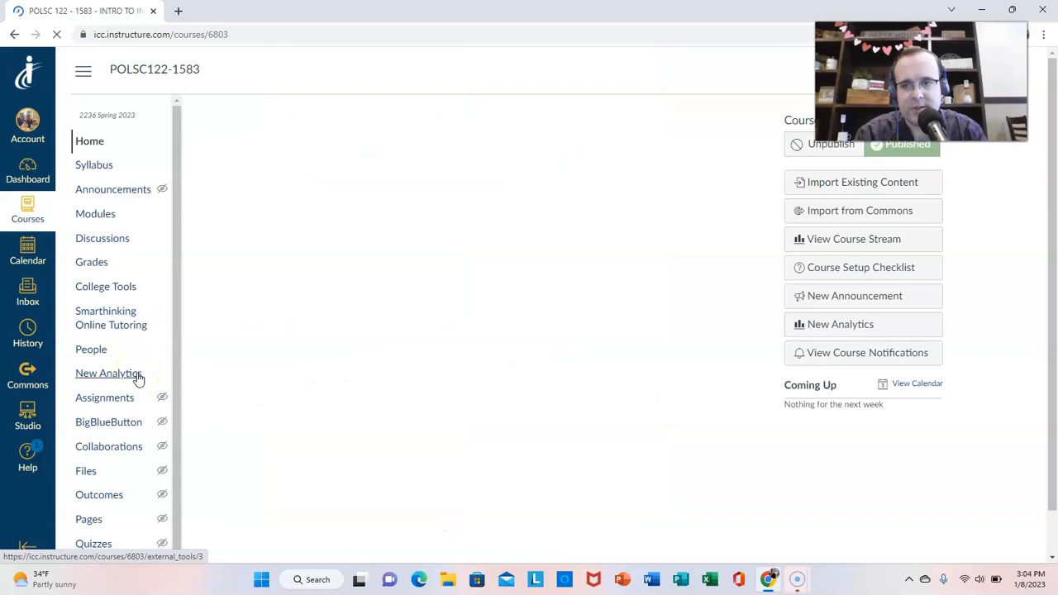
pyautogui.click(89, 140)
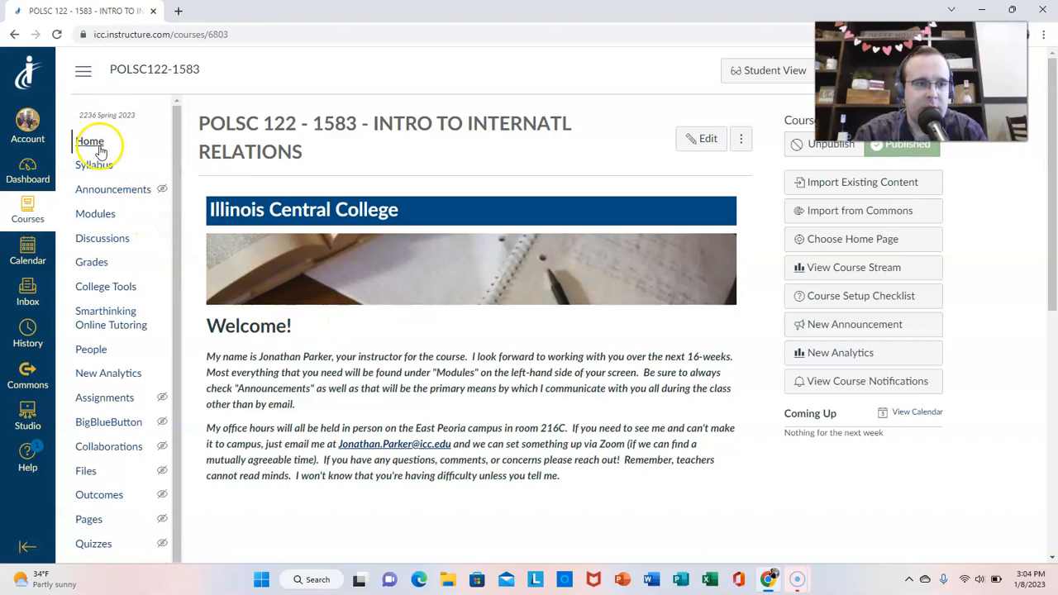
# - From the course Syllabus page, open the Spring 2023 IR Syllabus.docx preview
pyautogui.click(94, 164)
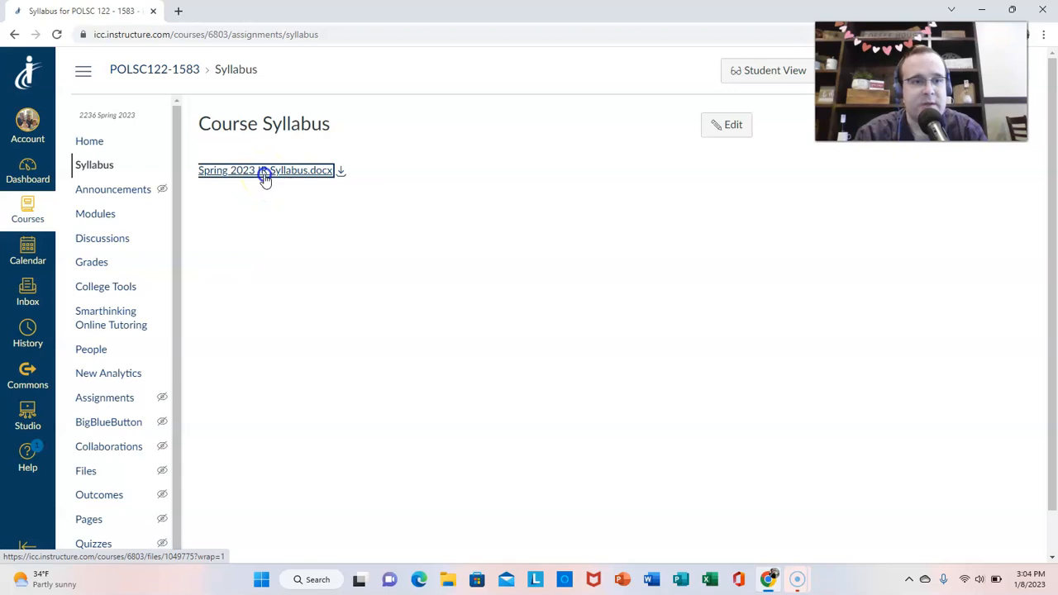
pyautogui.click(264, 170)
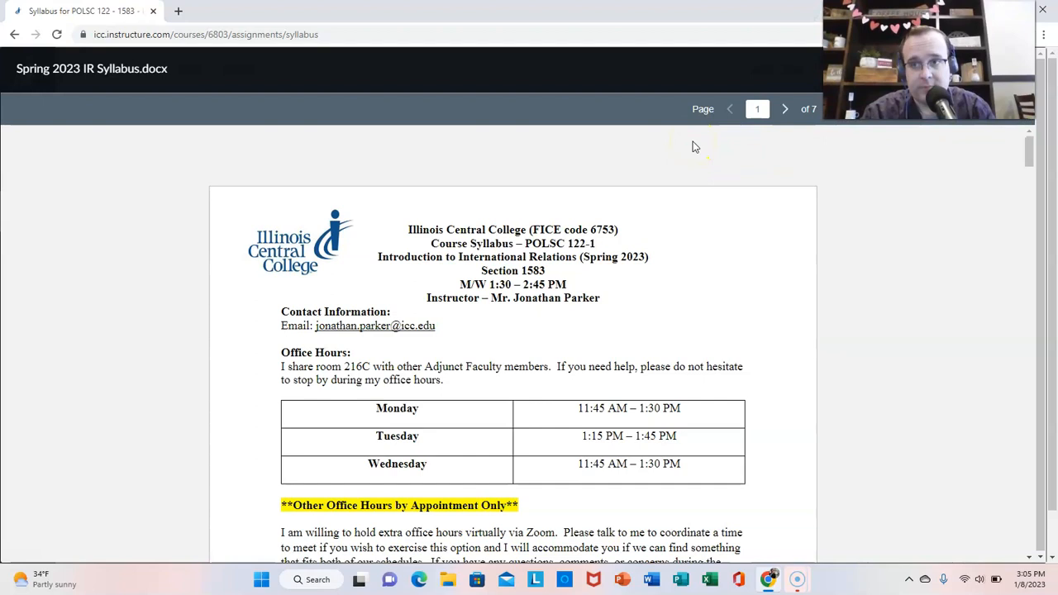
pyautogui.moveTo(531, 230); pyautogui.dragTo(618, 229)
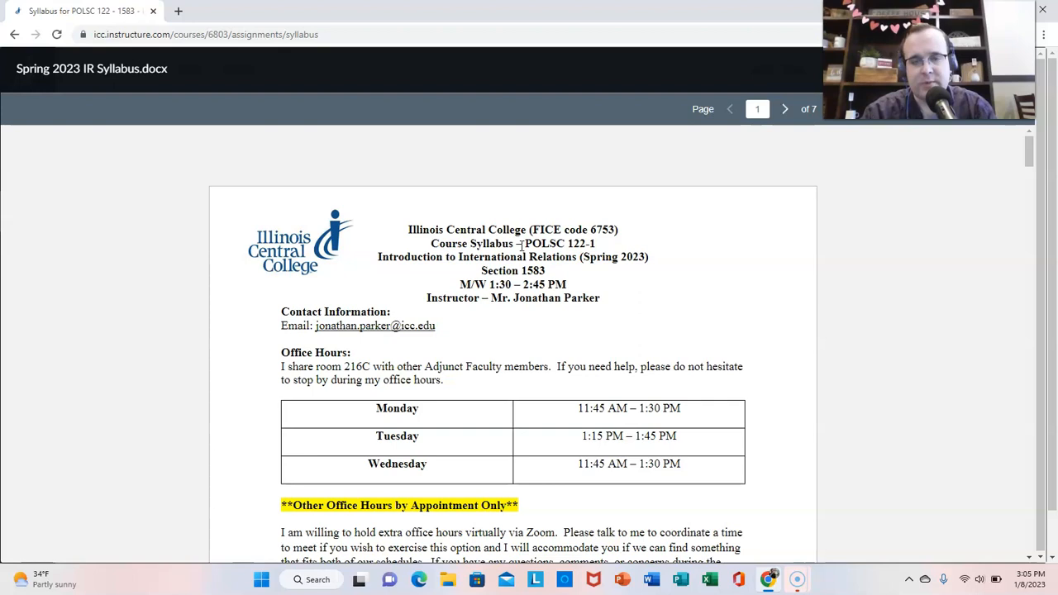
pyautogui.moveTo(552, 270)
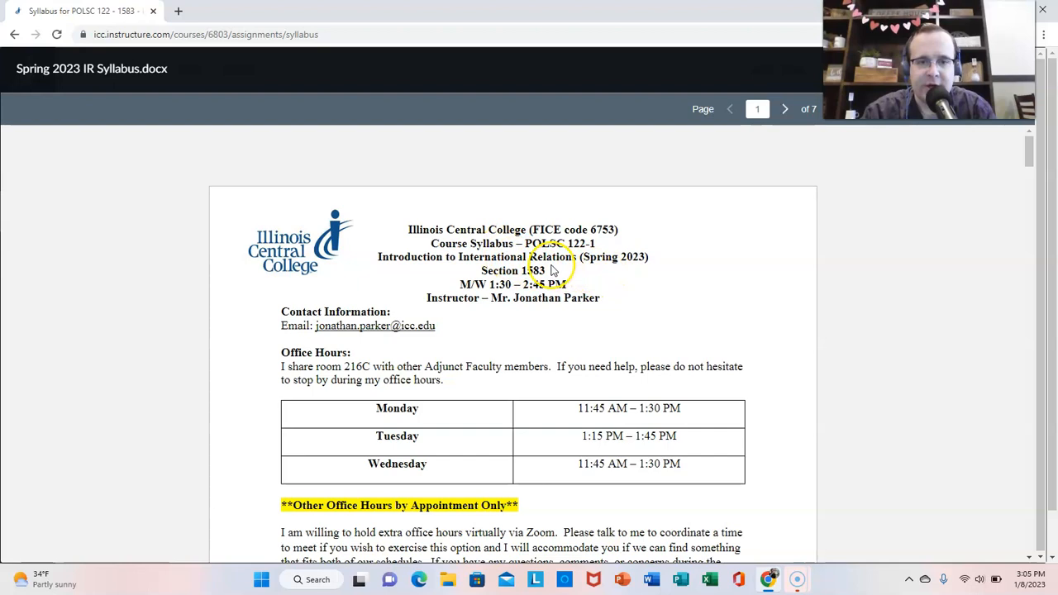
pyautogui.scroll(-3)
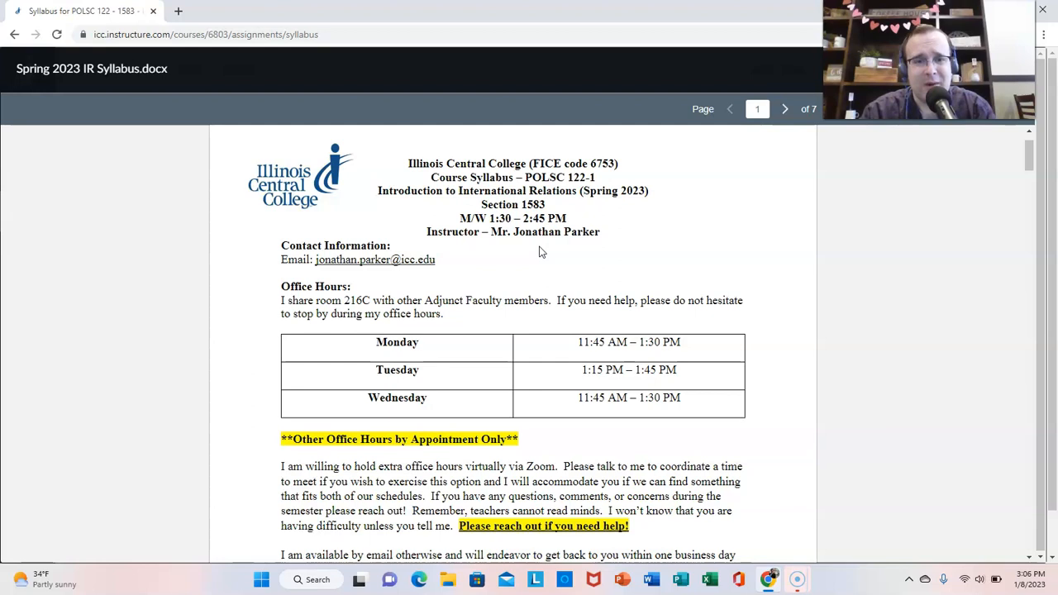
# - Scroll page 1 slightly and select the email address under Contact Information
pyautogui.scroll(-3)
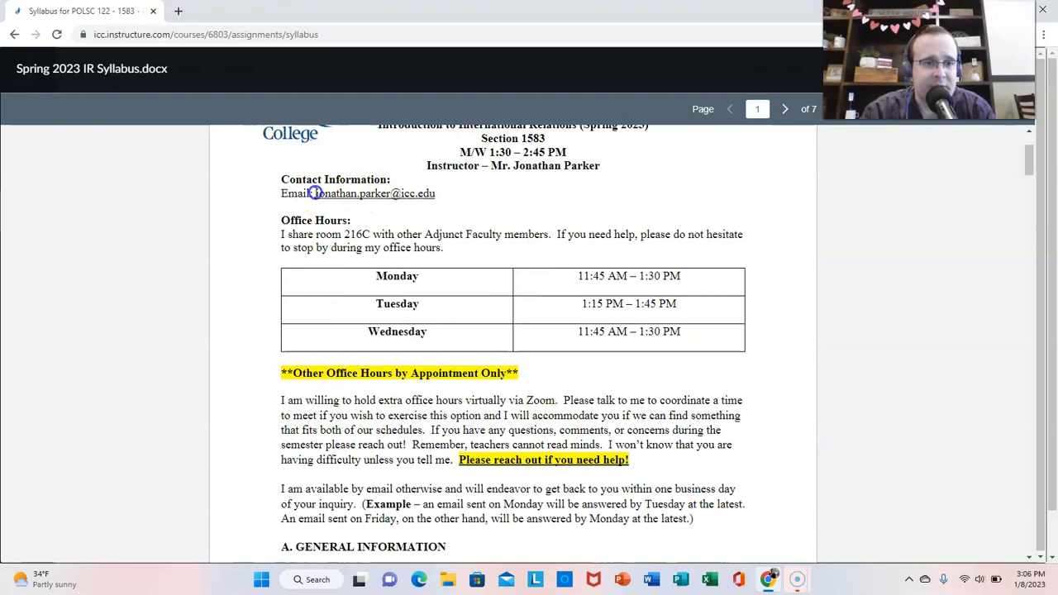
pyautogui.doubleClick(375, 192)
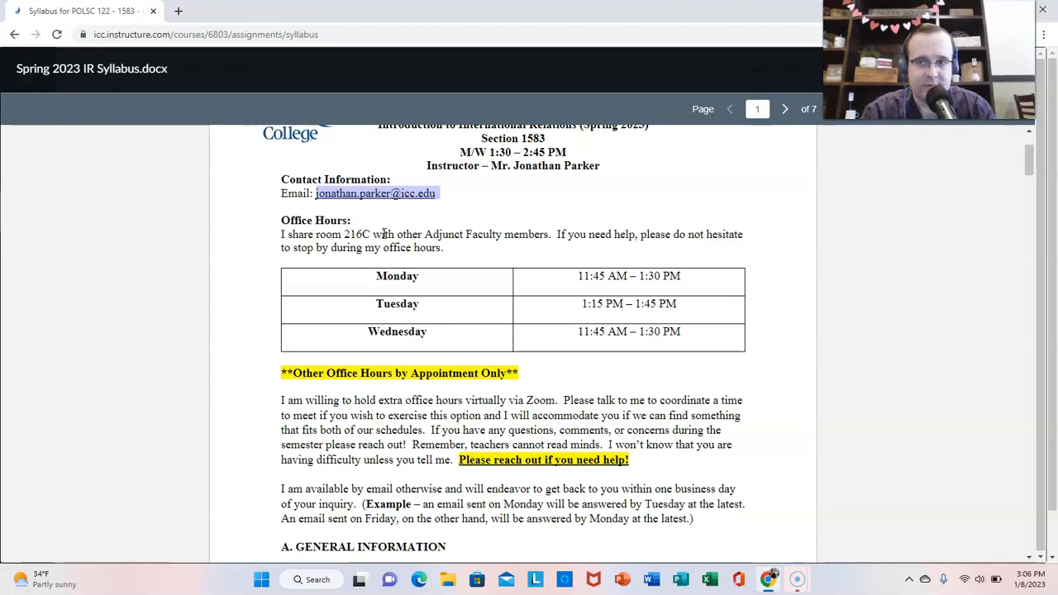
pyautogui.moveTo(323, 207)
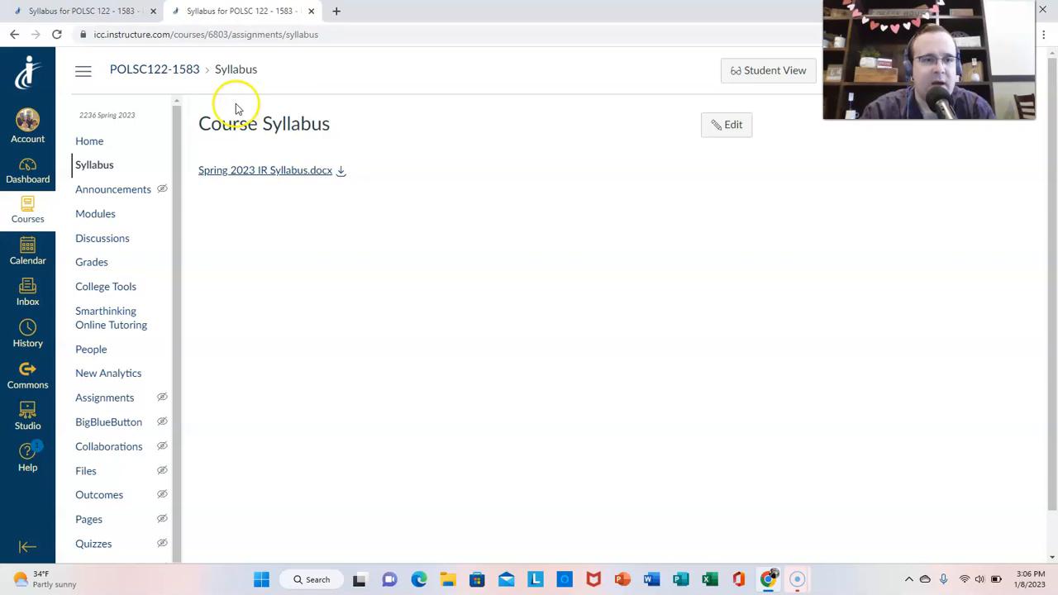
# - Return to the POLSC 122 course Home page with its Quick Access Links tiles
pyautogui.click(89, 141)
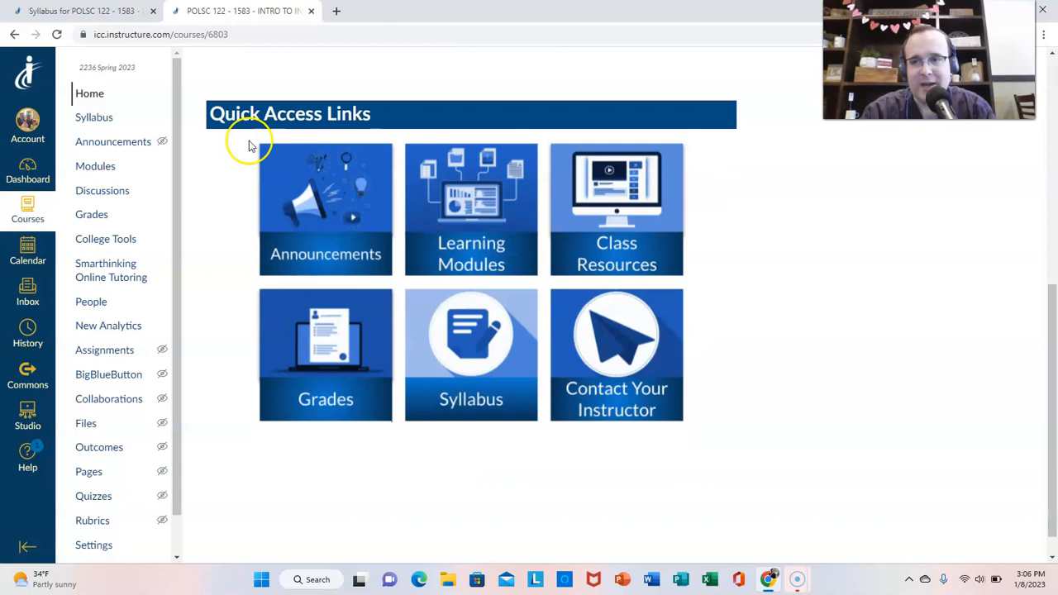
# - Return to the Spring 2023 IR Syllabus preview and drag-select text near the office hours
pyautogui.click(470, 355)
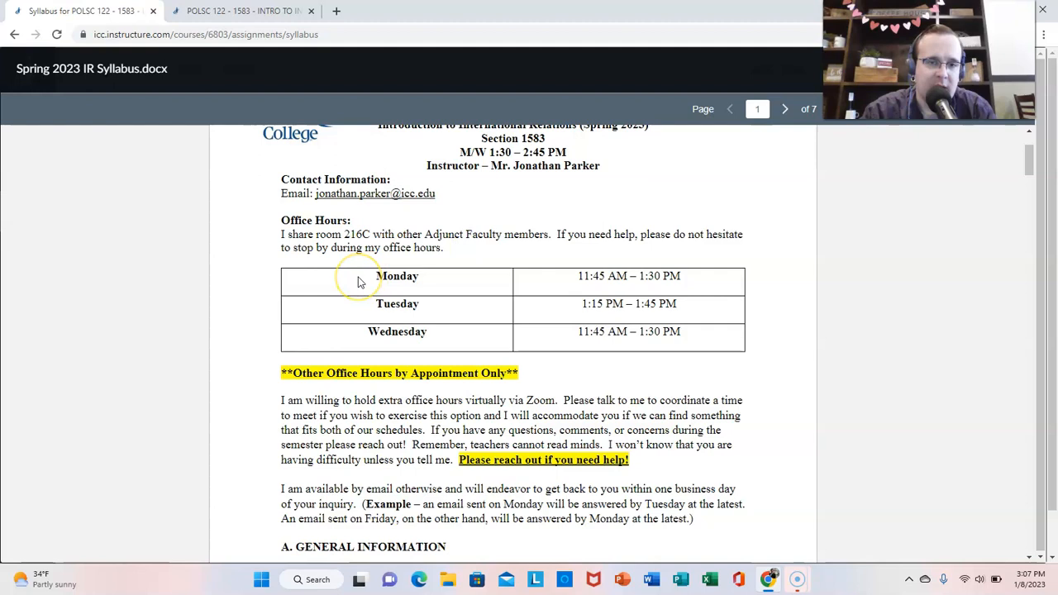
pyautogui.moveTo(407, 270)
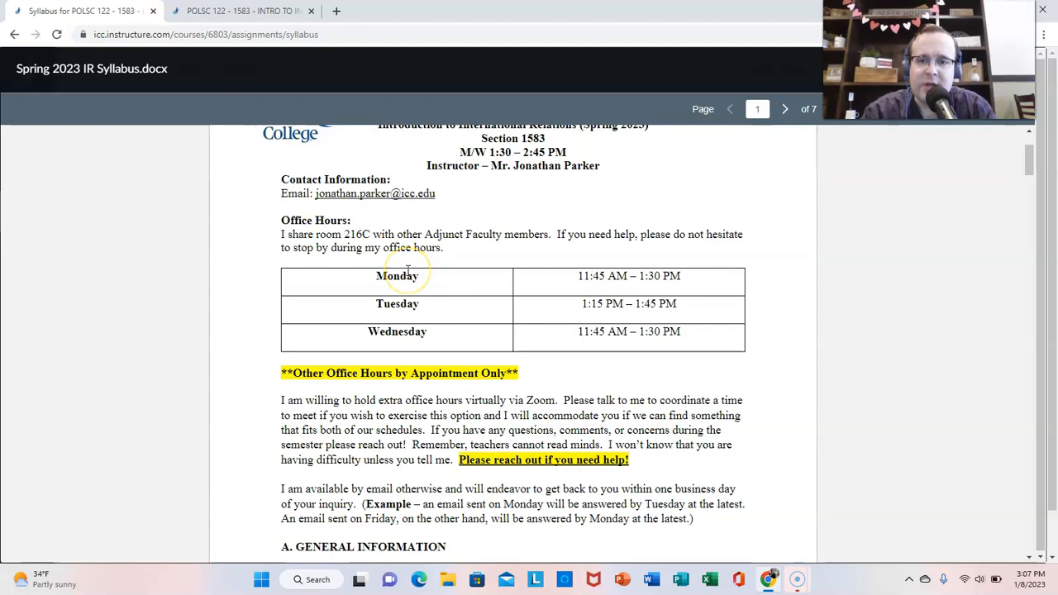
pyautogui.moveTo(406, 275); pyautogui.dragTo(649, 331)
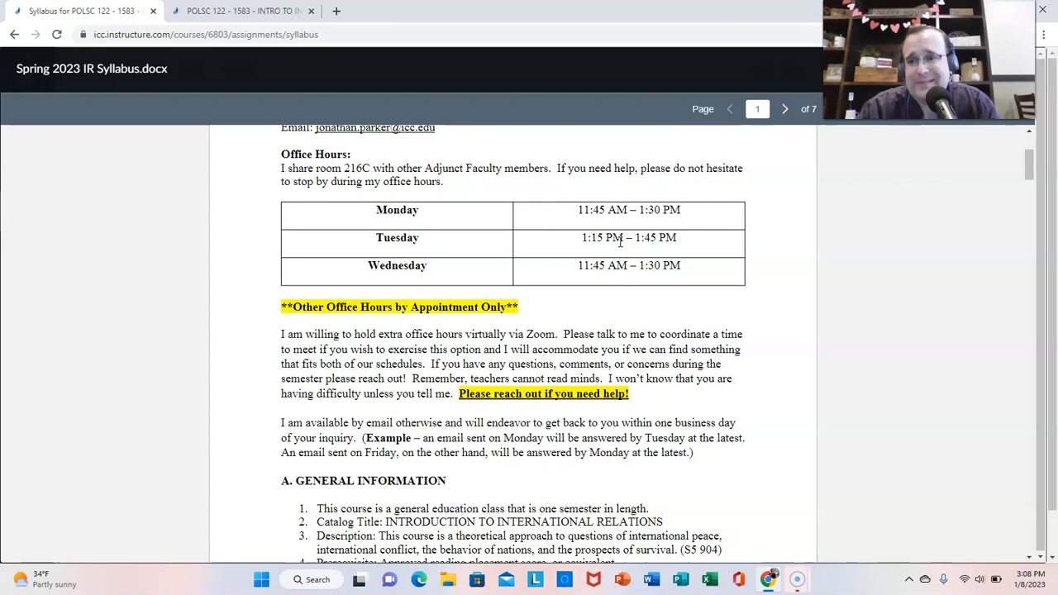
# - Scroll page 1 through General Information down to Credit Hours
pyautogui.scroll(-3)
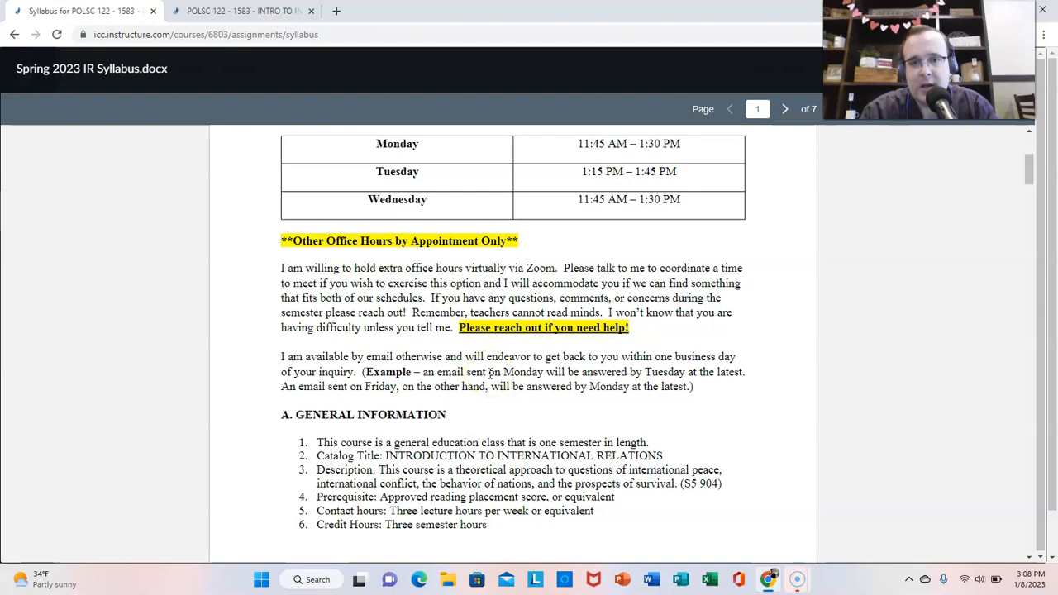
pyautogui.scroll(-3)
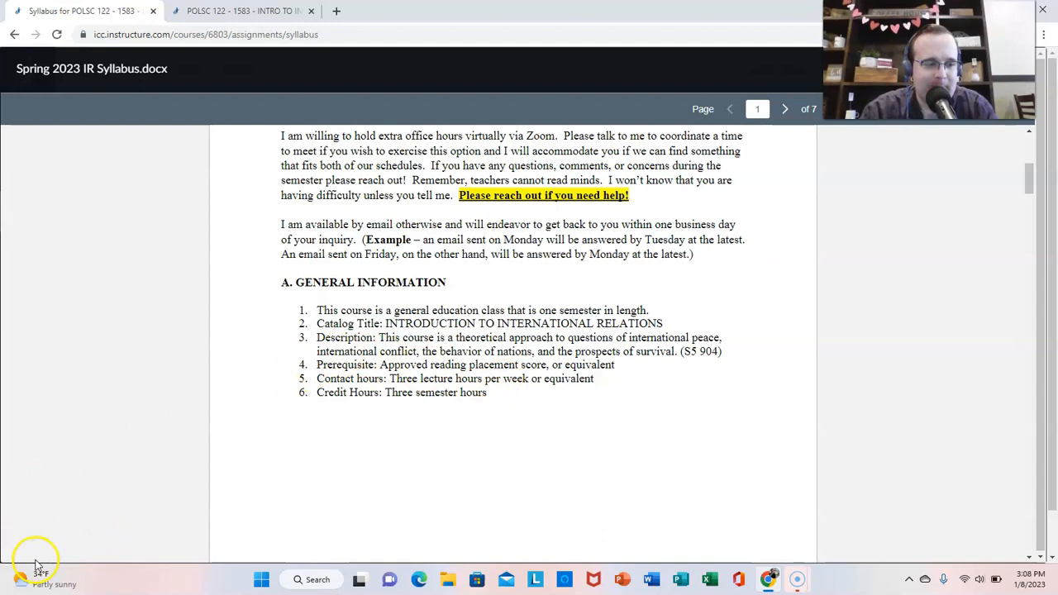
pyautogui.moveTo(688, 297)
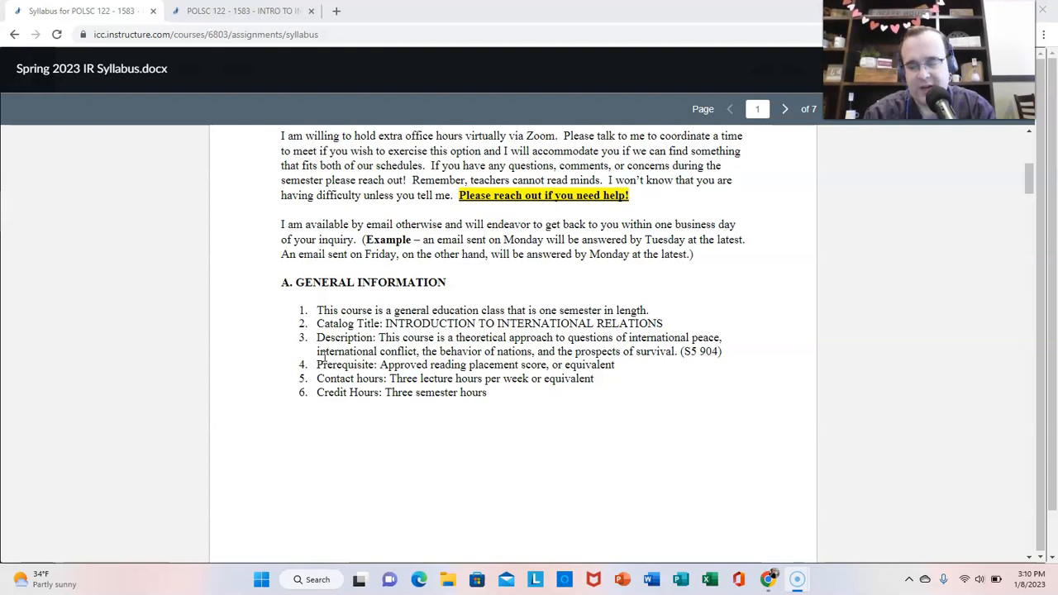
# - Go to syllabus page 2 and scroll to C. Materials of Instruction
pyautogui.click(784, 108)
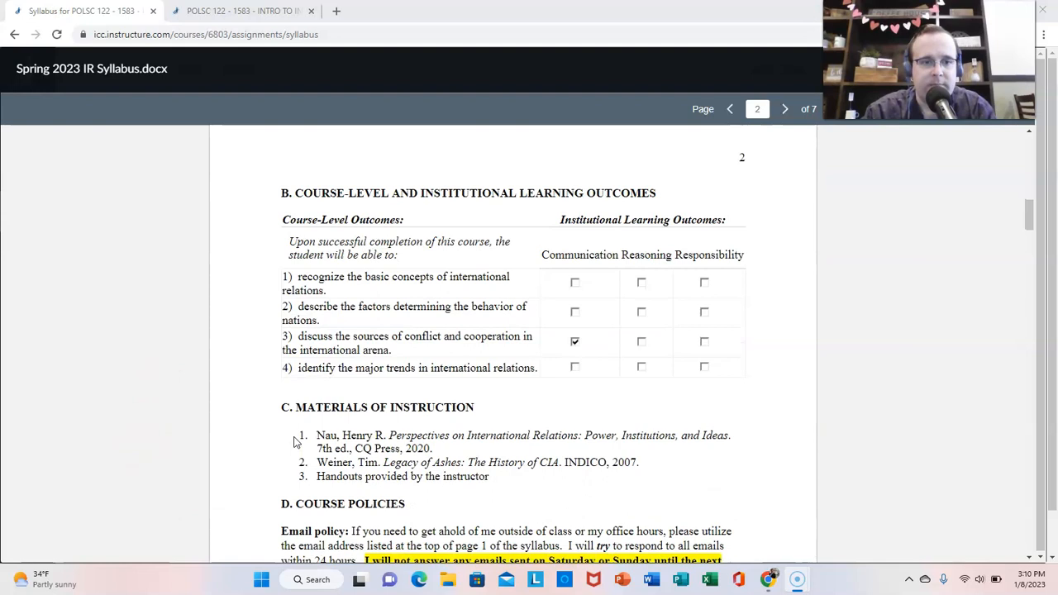
pyautogui.scroll(-3)
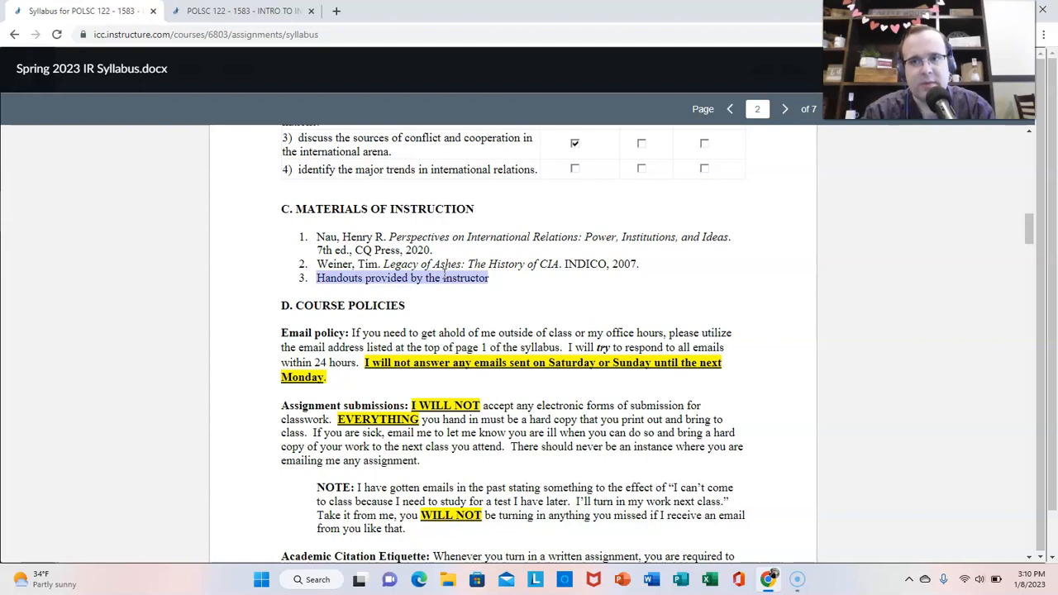
# - Scroll to D. Course Policies on page 2 and highlight a passage
pyautogui.scroll(-3)
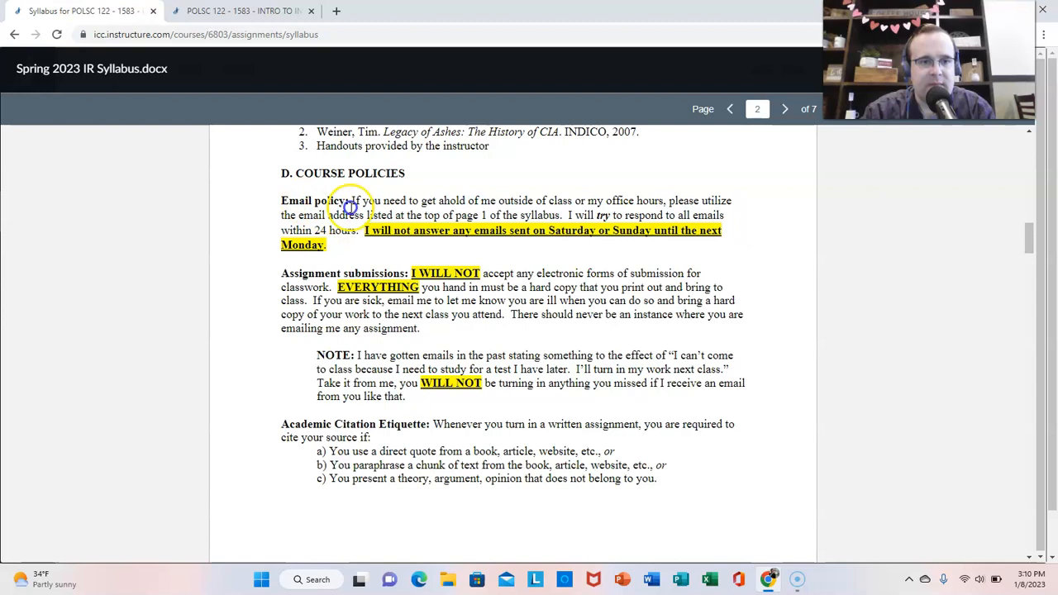
pyautogui.moveTo(355, 215); pyautogui.dragTo(469, 241)
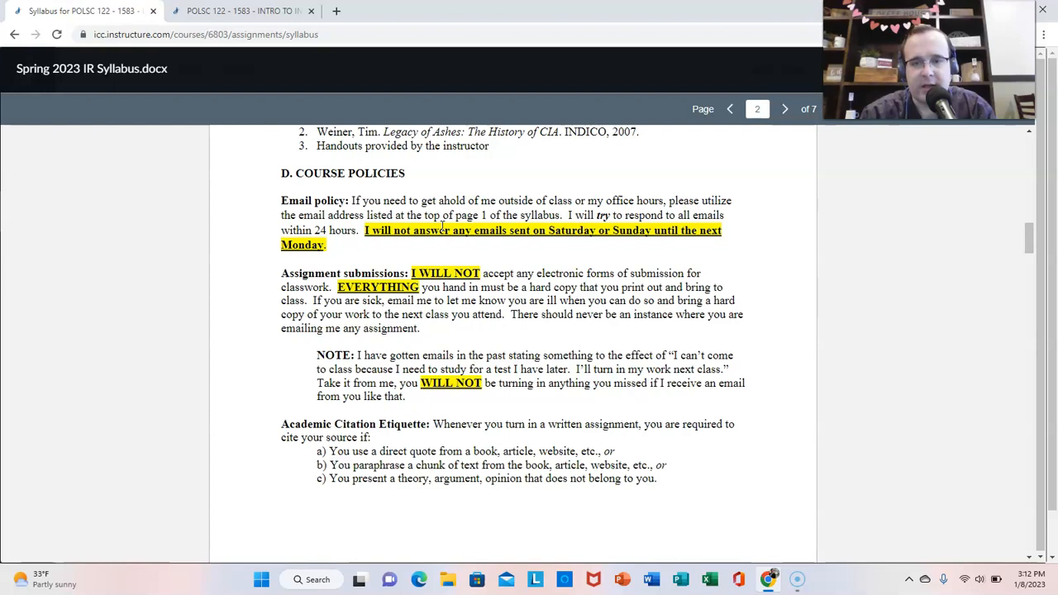
# - Scroll past Academic Citation Etiquette to the top of page 3 and highlight a line
pyautogui.scroll(-3)
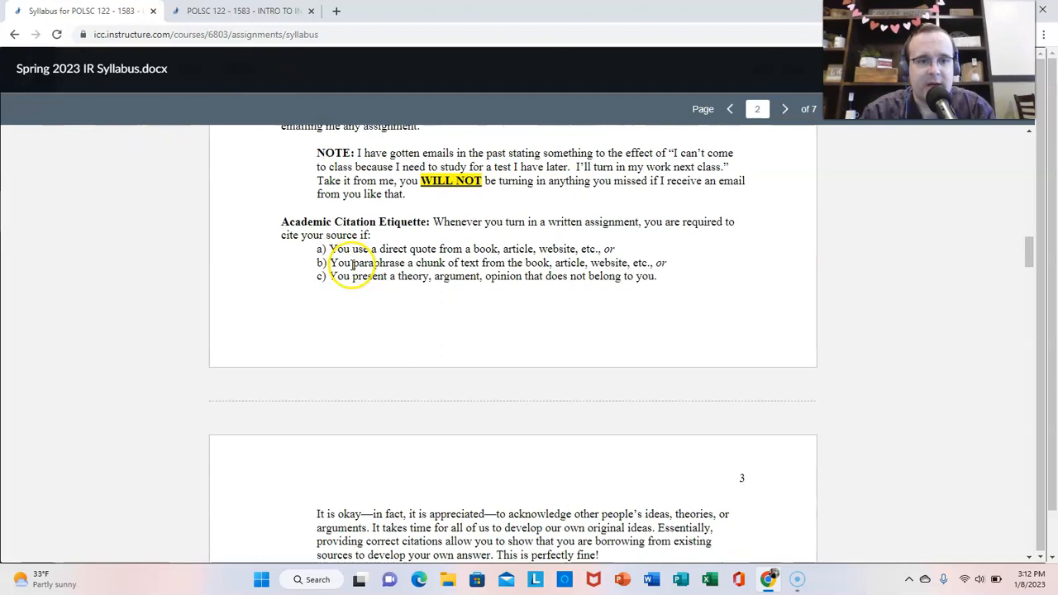
pyautogui.scroll(-3)
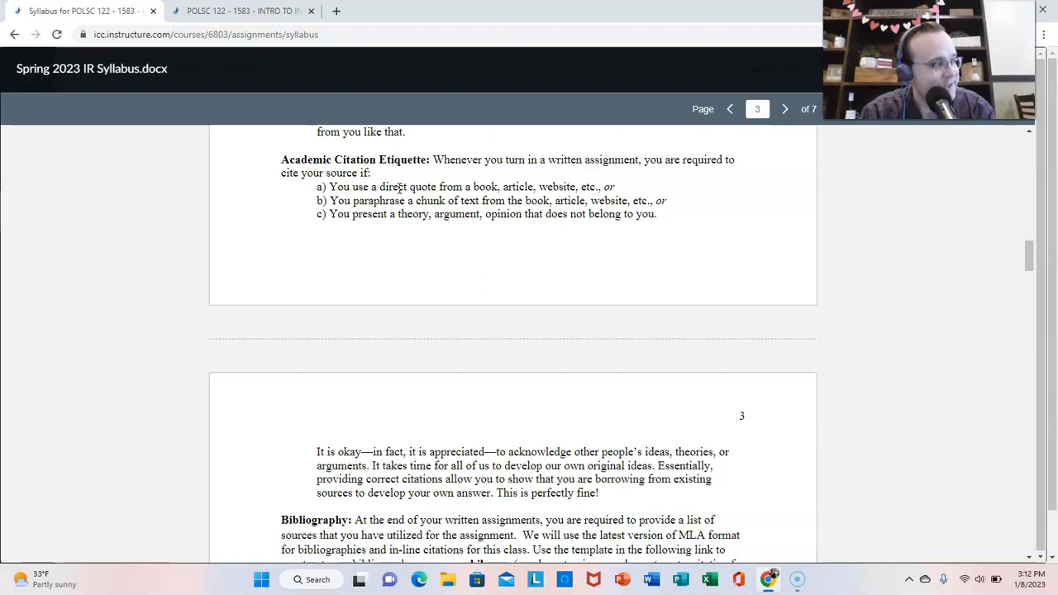
pyautogui.moveTo(330, 186); pyautogui.dragTo(537, 186)
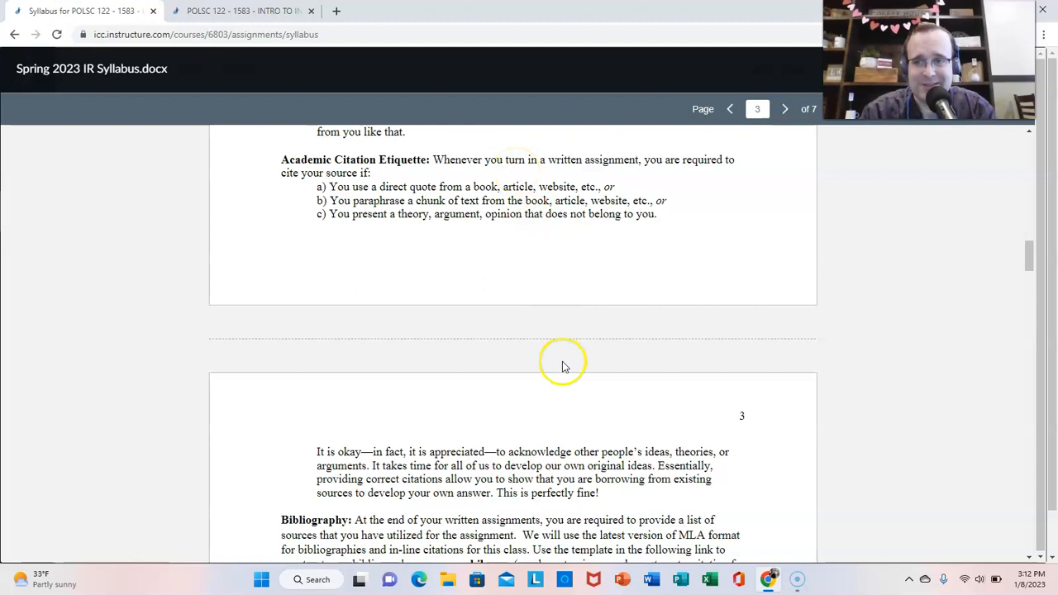
# - Scroll to the Bibliography paragraph on page 3 and highlight its citation requirements
pyautogui.scroll(-3)
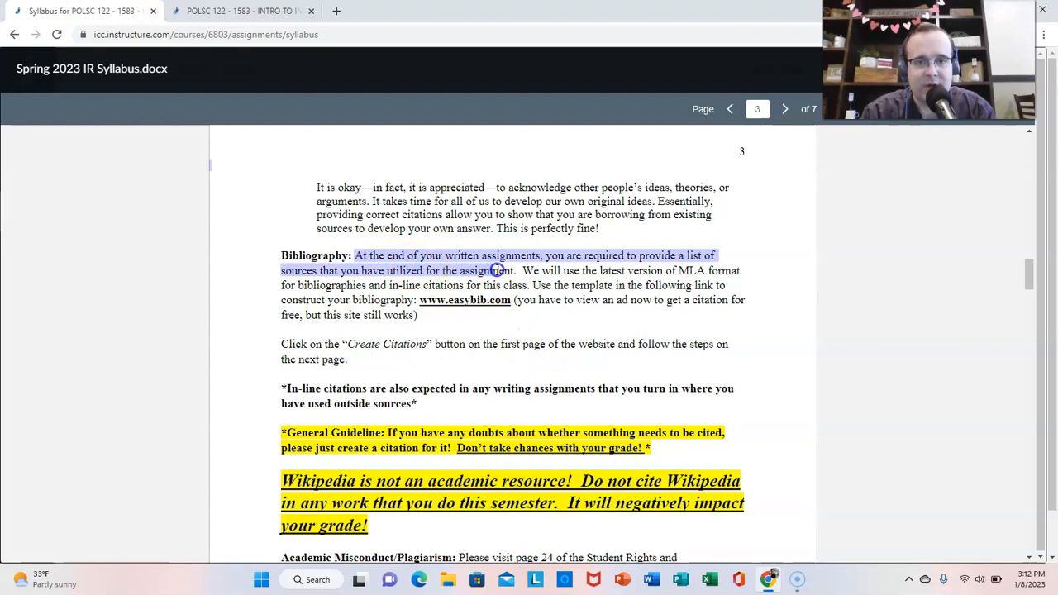
pyautogui.moveTo(496, 270); pyautogui.dragTo(728, 285)
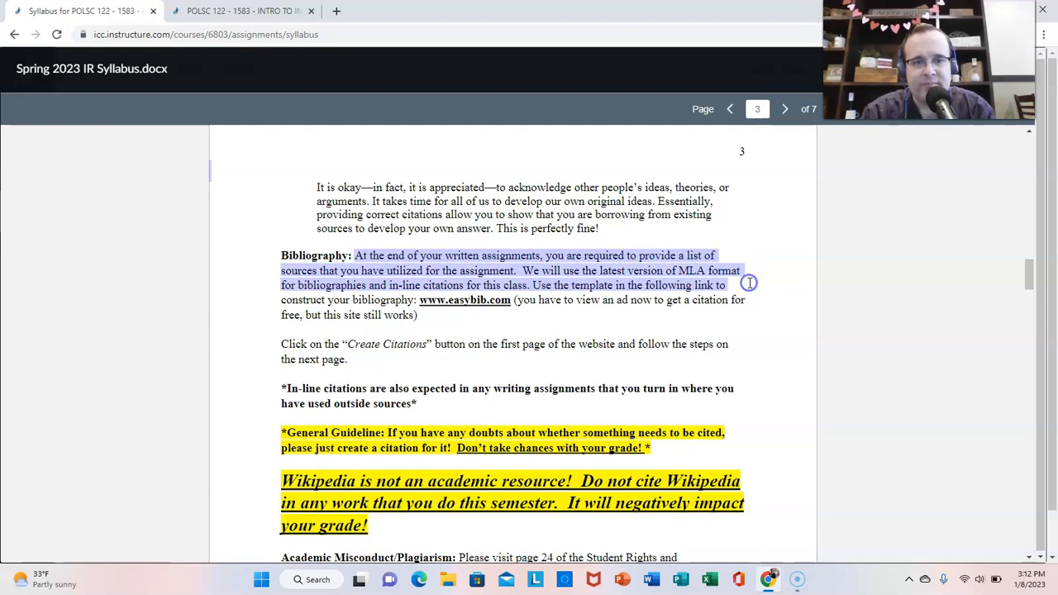
pyautogui.moveTo(591, 340)
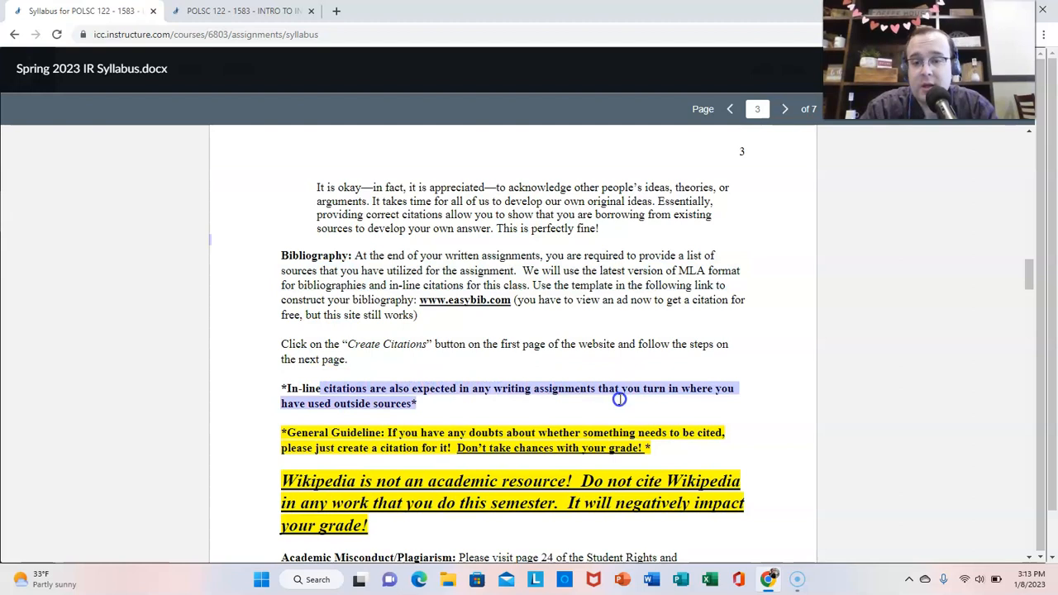
# - Scroll page 3 to the Wikipedia warning and Academic Misconduct/Plagiarism section
pyautogui.scroll(-3)
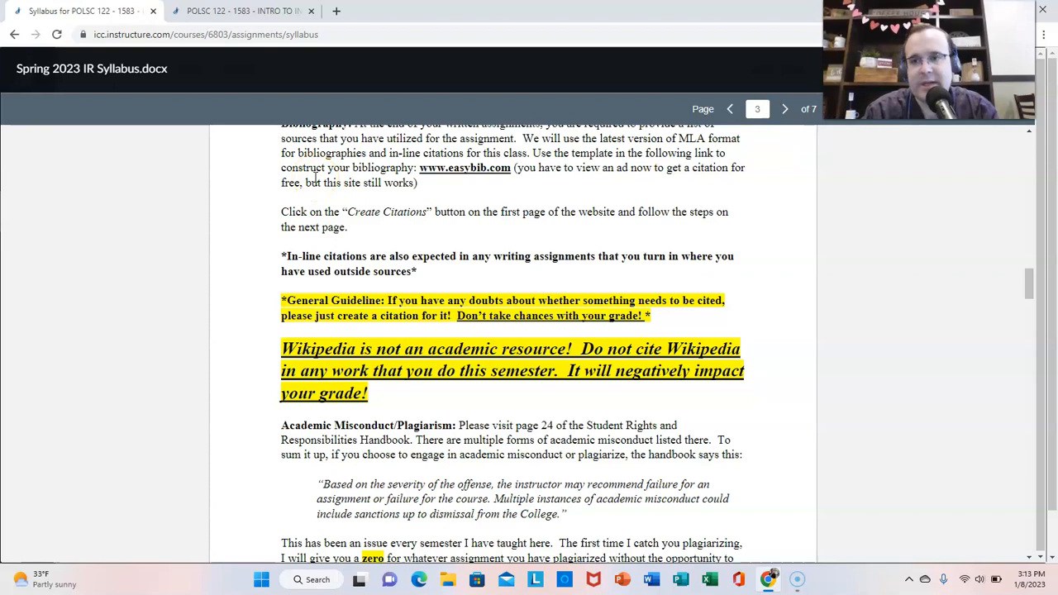
pyautogui.moveTo(282, 348); pyautogui.dragTo(519, 370)
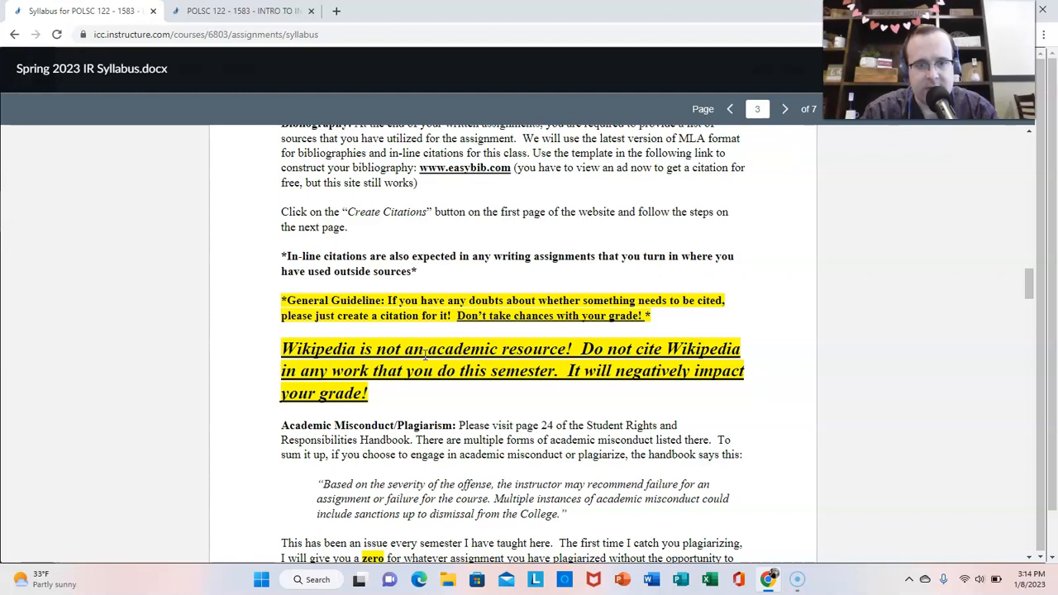
# - Scroll to the full plagiarism penalty and the Late Submissions policy on page 3
pyautogui.scroll(-3)
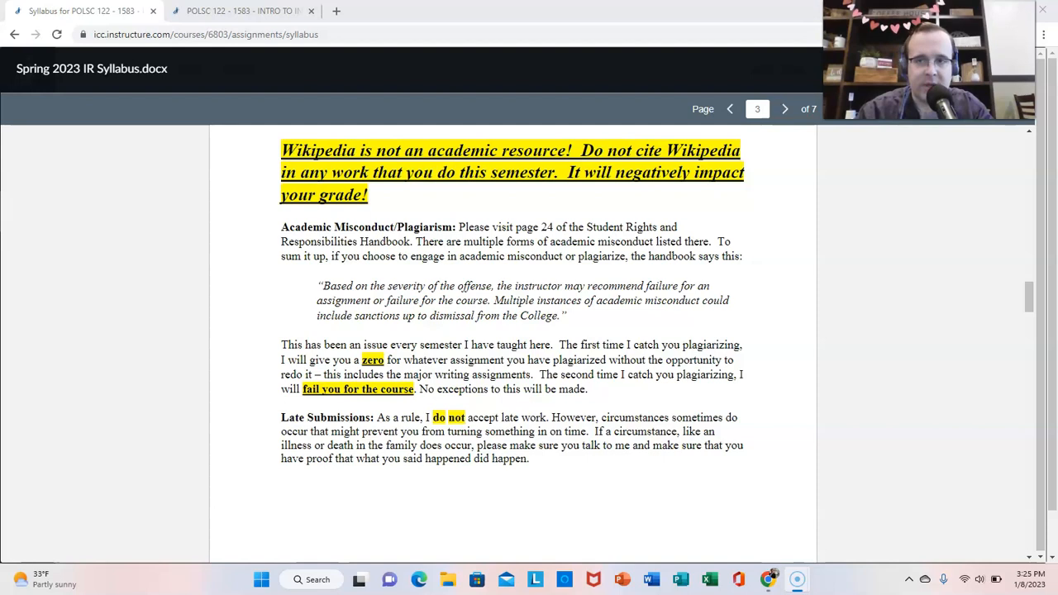
# - Scroll past the page break to page 4's Grading Scale and Methods of Presentation
pyautogui.scroll(-3)
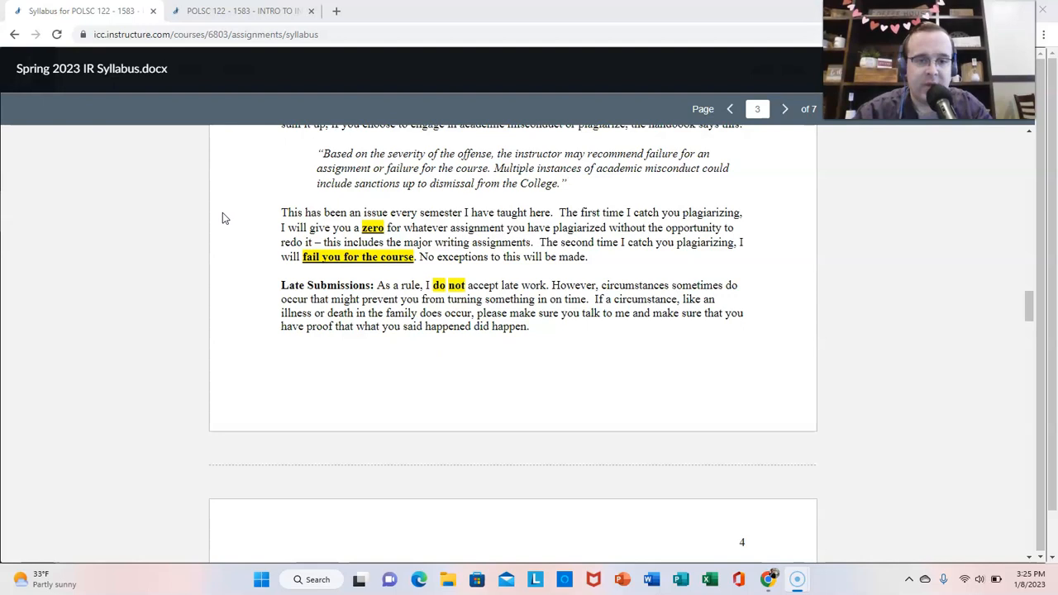
pyautogui.scroll(-3)
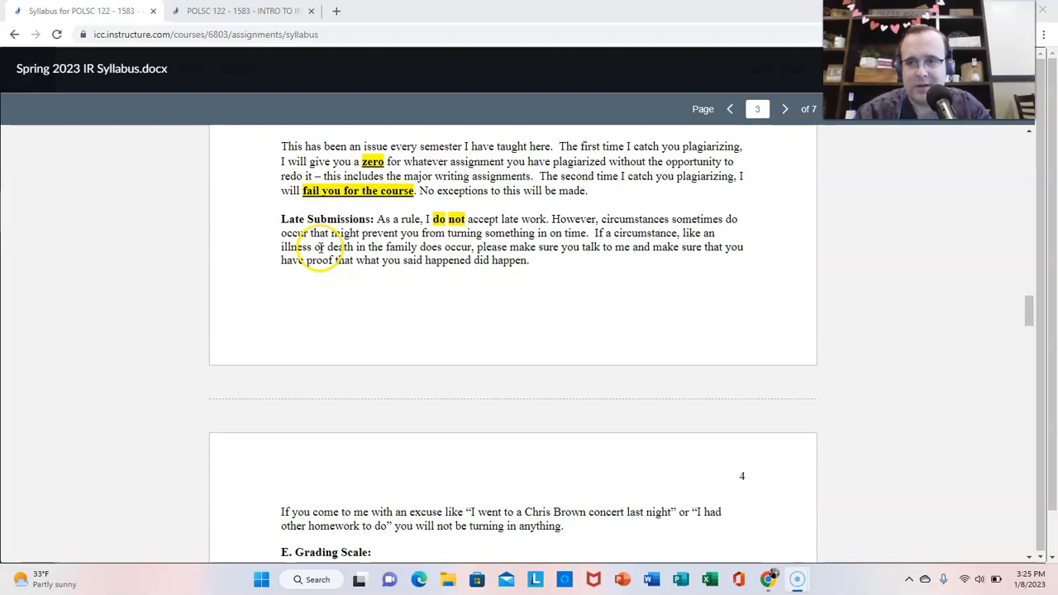
pyautogui.scroll(-3)
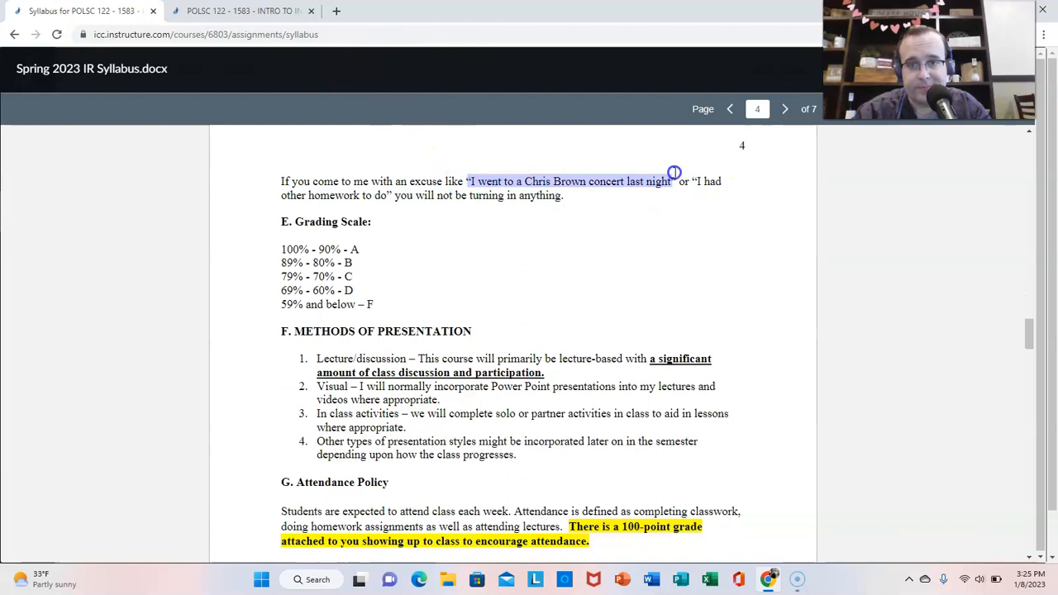
# - Scroll to page 4's Attendance Policy with the 5% absence rule and COVID note
pyautogui.scroll(-3)
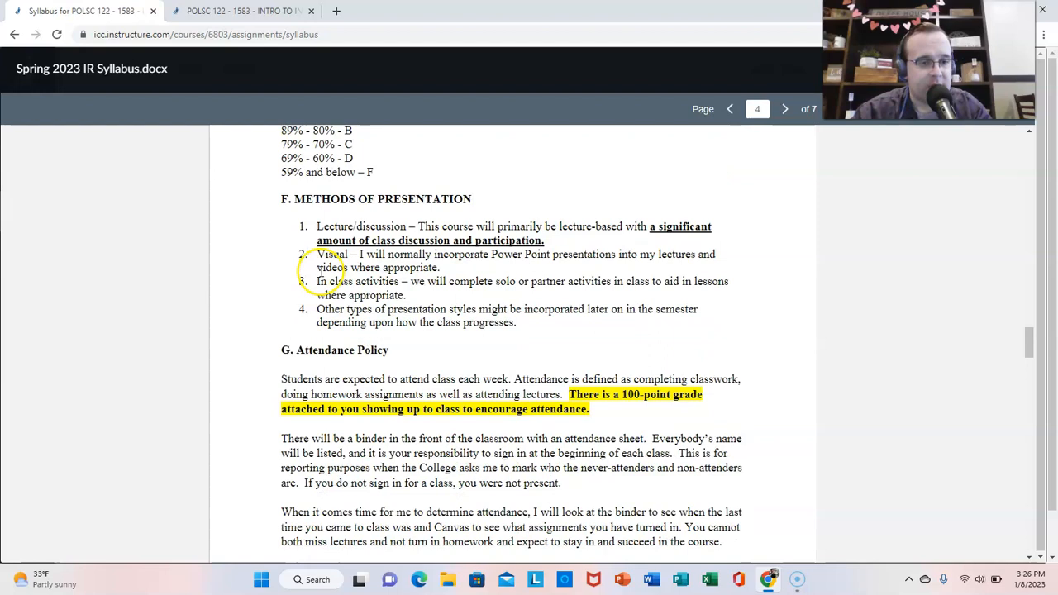
pyautogui.scroll(-3)
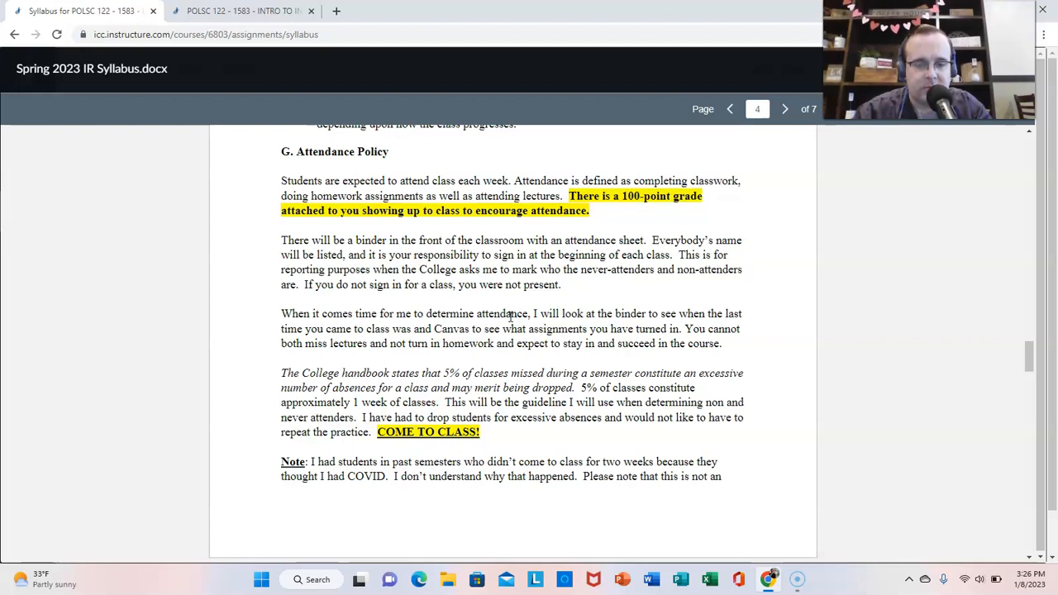
pyautogui.moveTo(512, 270); pyautogui.dragTo(561, 284)
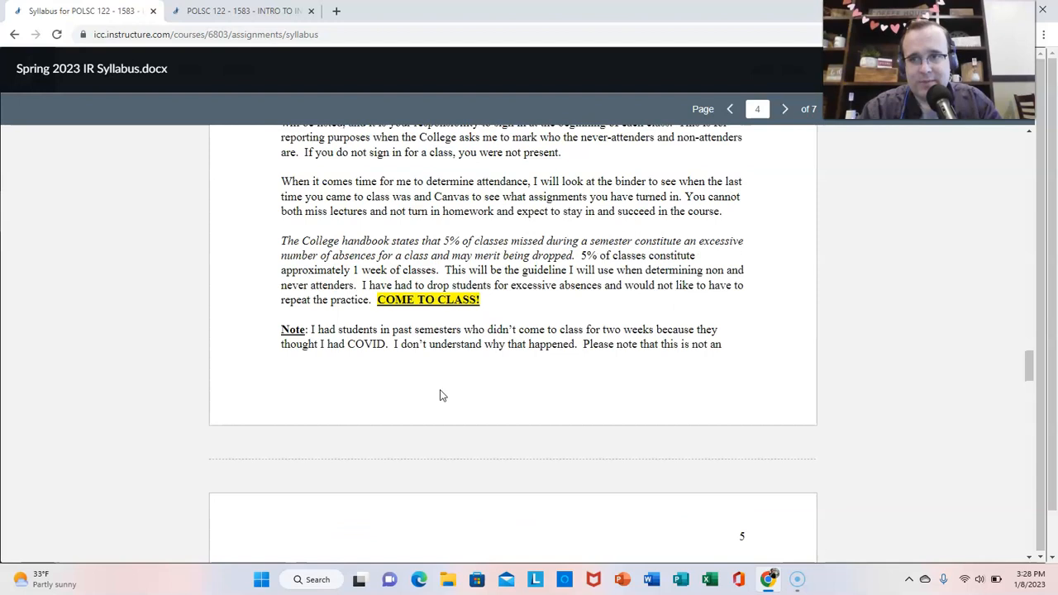
# - Scroll page 5 past grades and dates to Miscellaneous notices and make-up exam policy
pyautogui.scroll(-3)
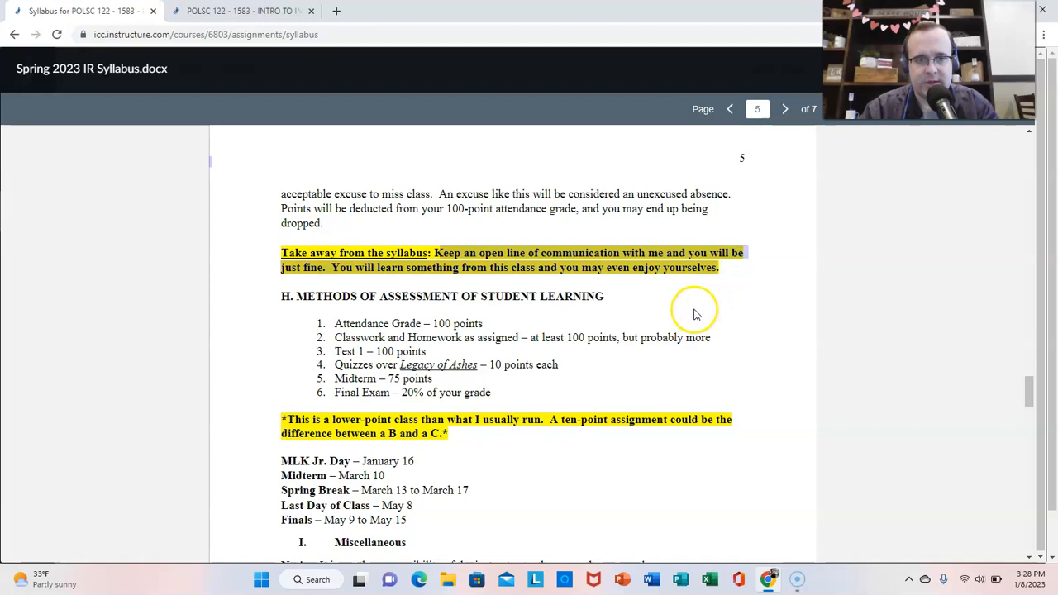
pyautogui.moveTo(671, 333)
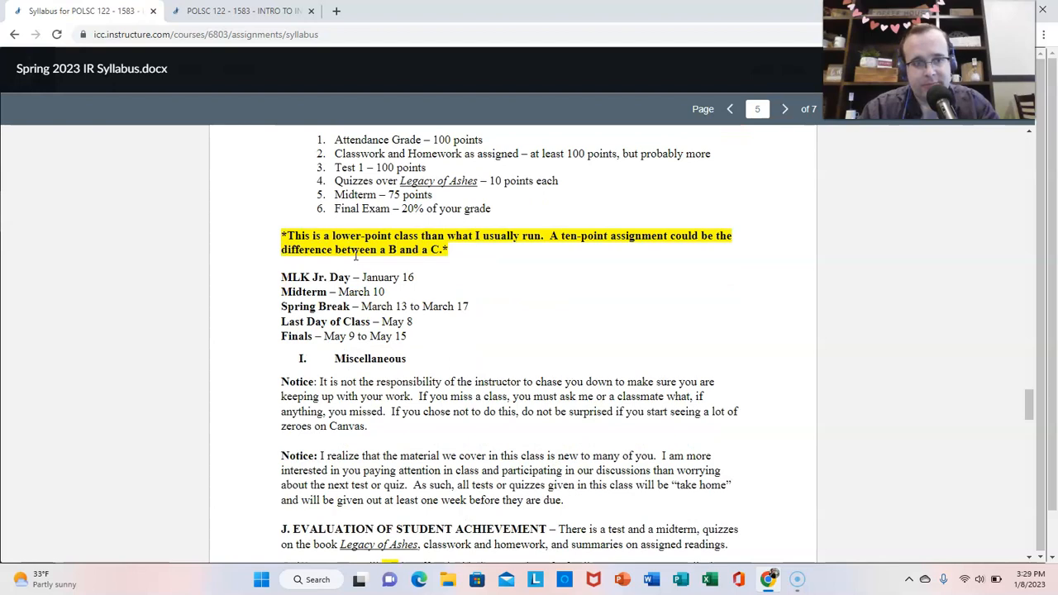
pyautogui.scroll(-3)
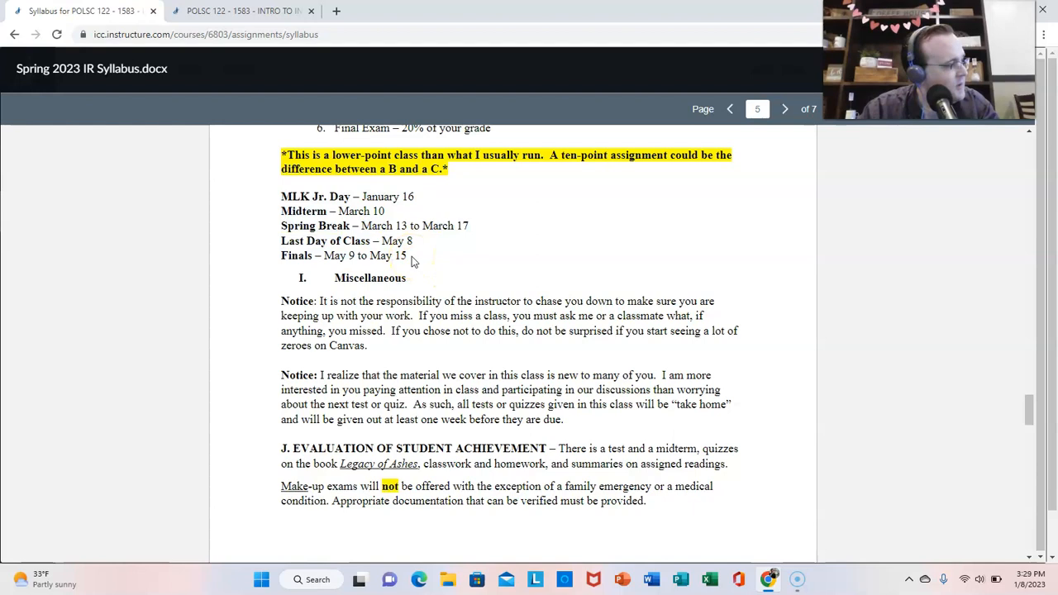
# - Scroll to the end of page 5 where the make-up exam policy finishes
pyautogui.scroll(-3)
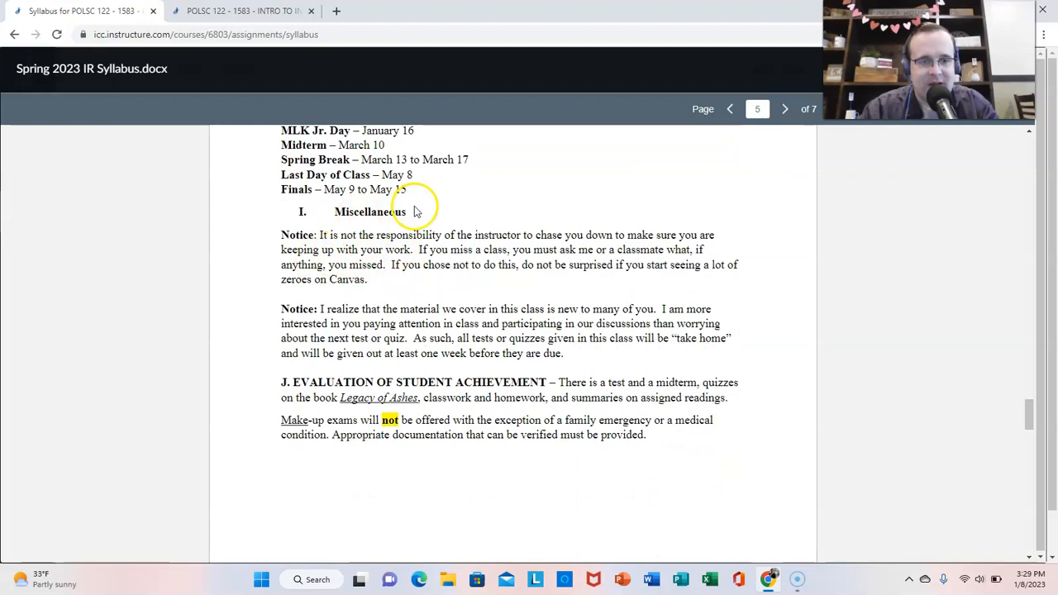
pyautogui.scroll(-3)
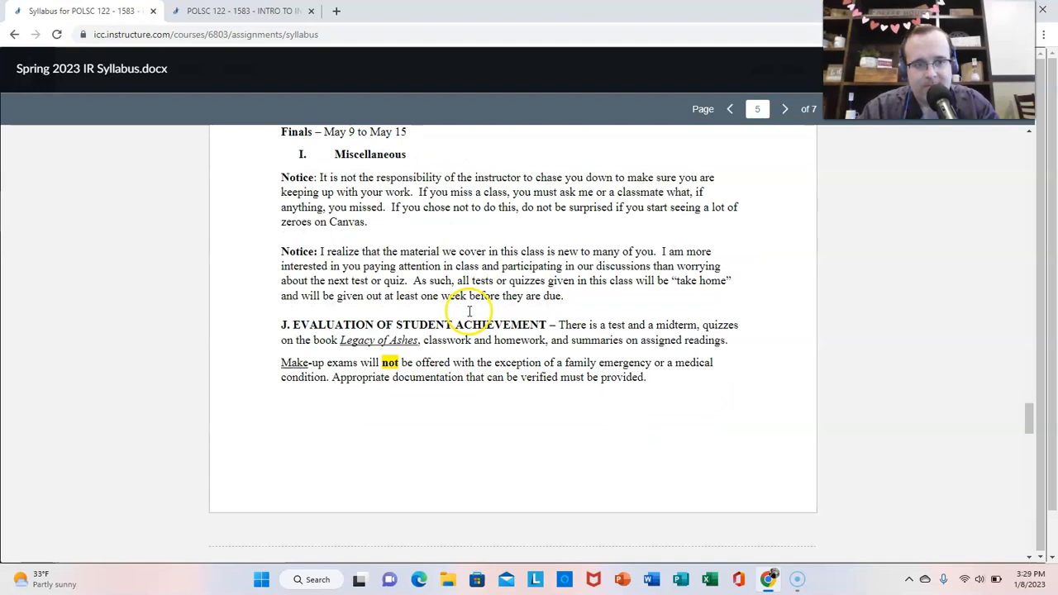
pyautogui.scroll(3)
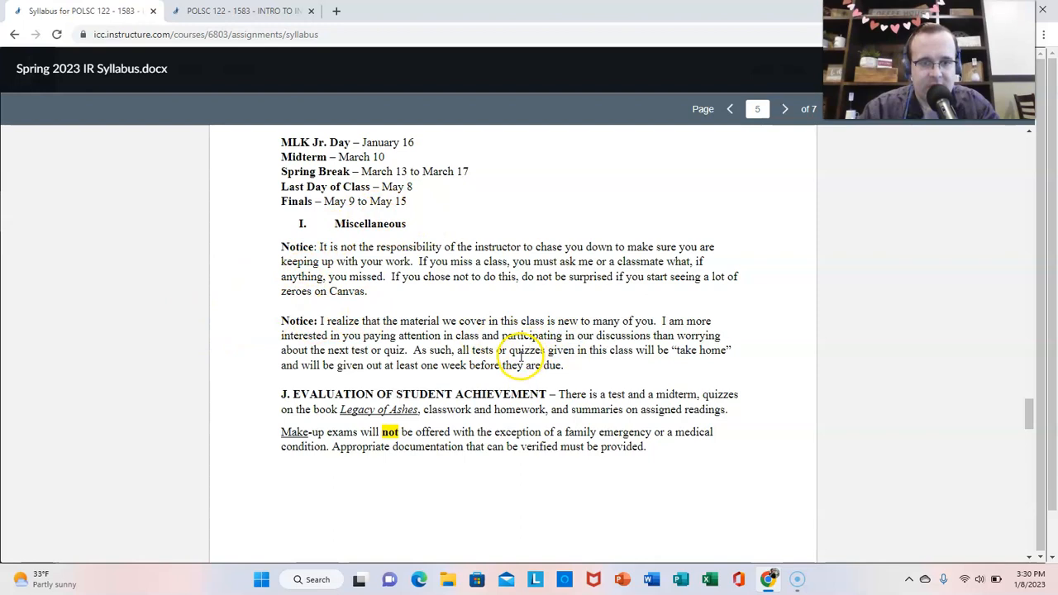
pyautogui.moveTo(583, 335)
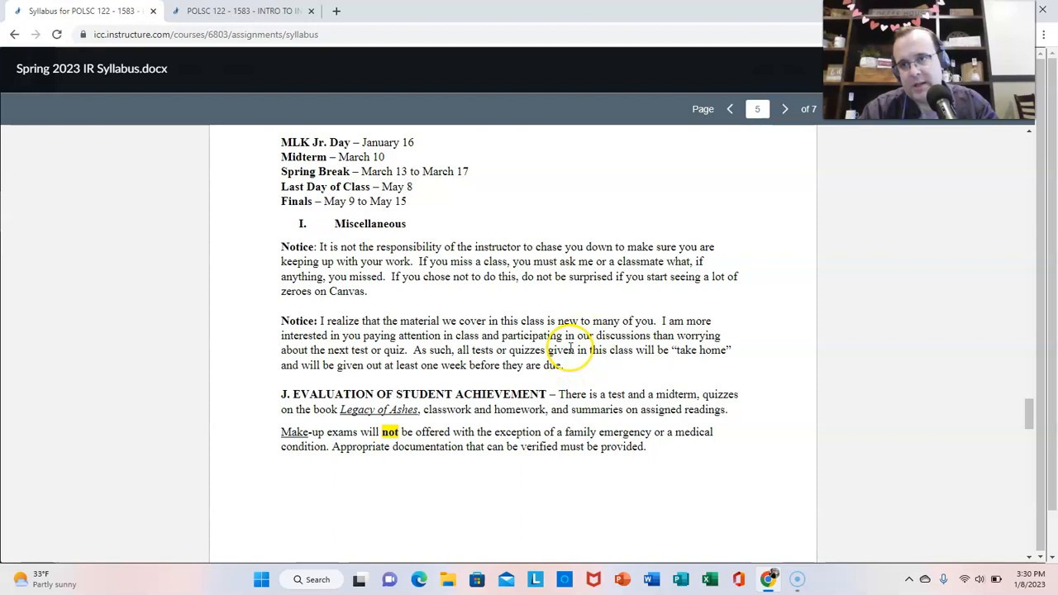
pyautogui.moveTo(529, 364)
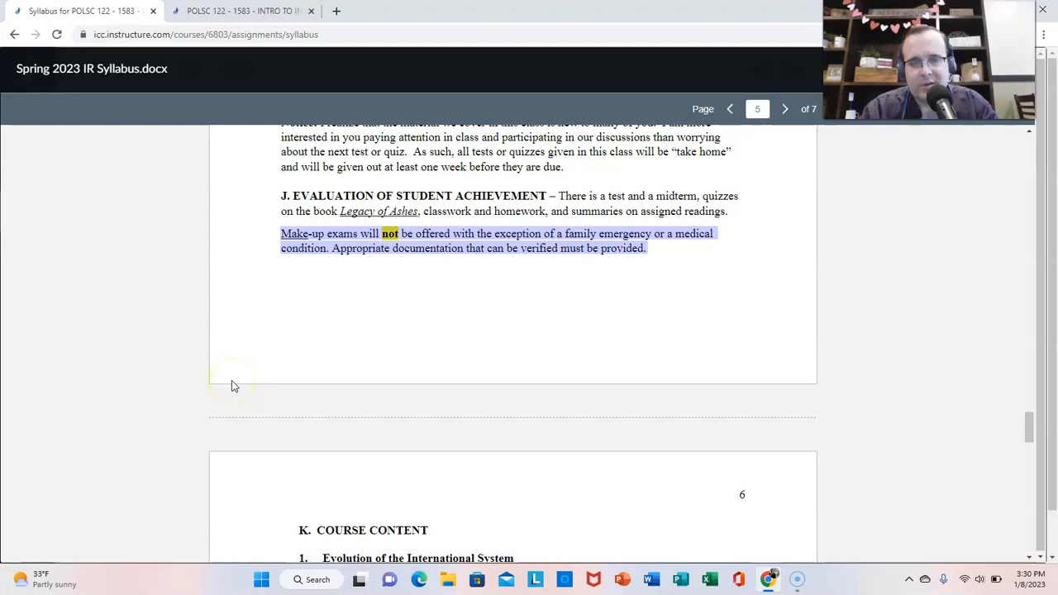
# - Scroll to page 7 showing the Final Exam TBA note and syllabus-change disclaimer
pyautogui.scroll(-3)
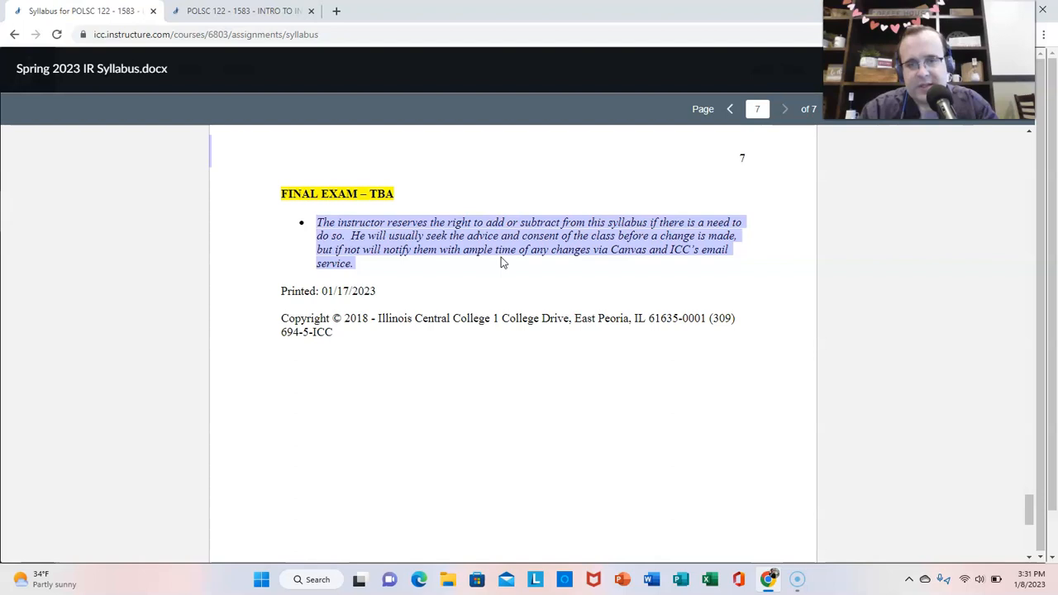
pyautogui.moveTo(497, 278)
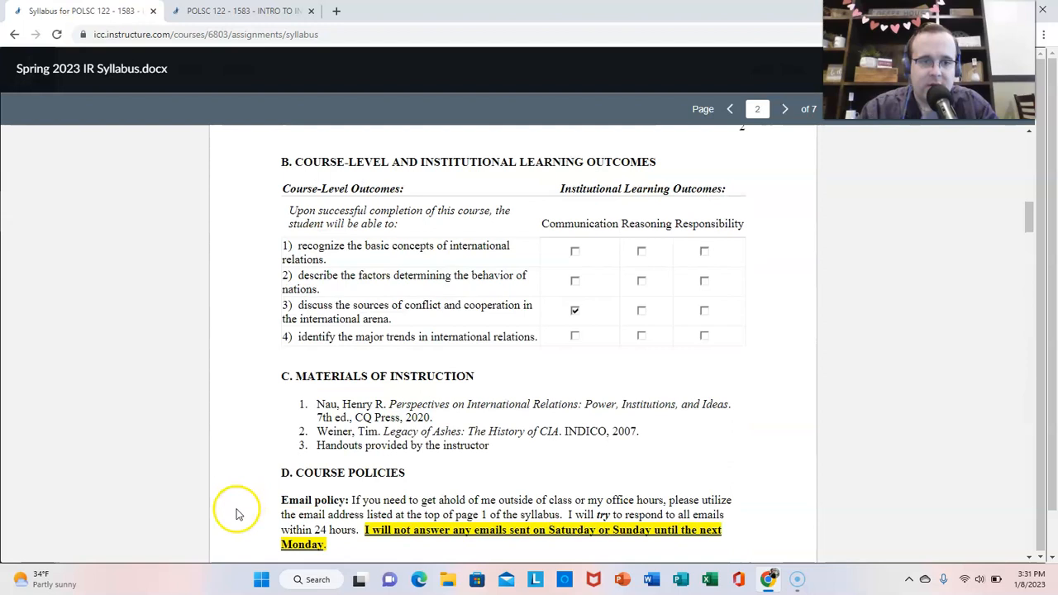
# - Return to page 1 and view the office hours table and email response policy
pyautogui.click(729, 109)
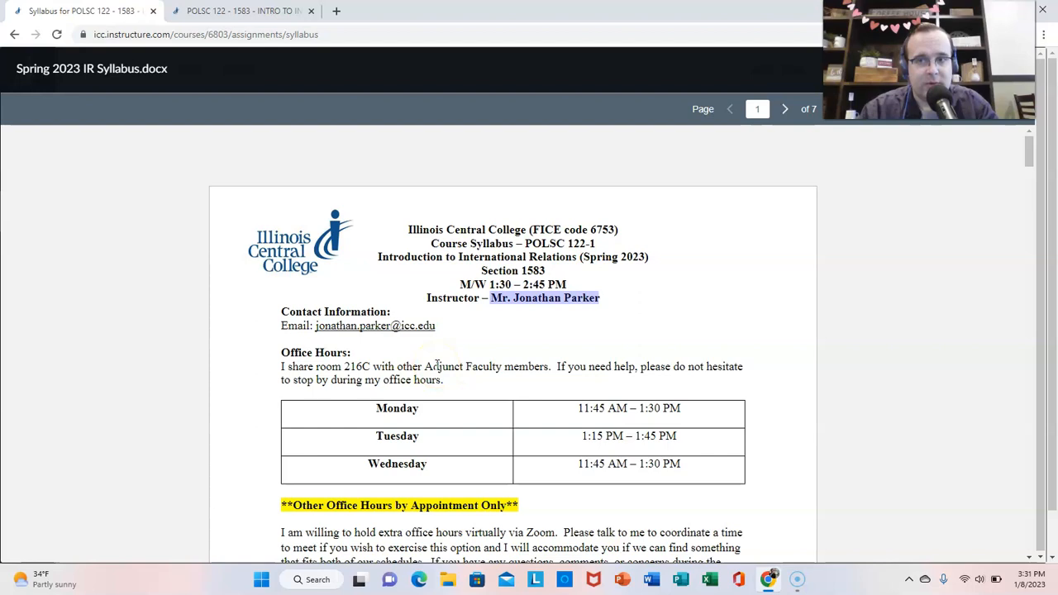
pyautogui.scroll(-3)
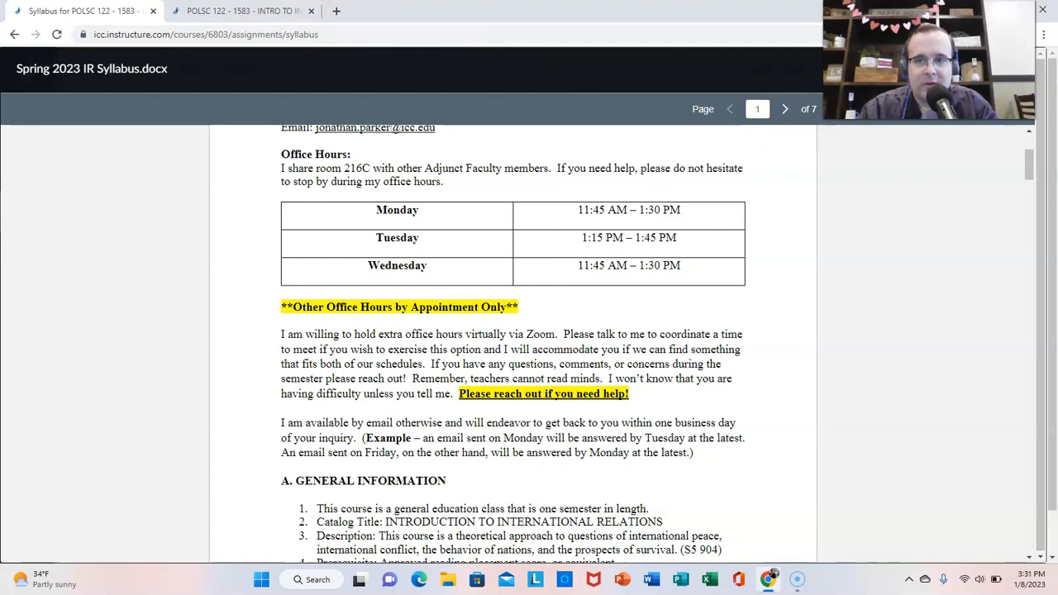